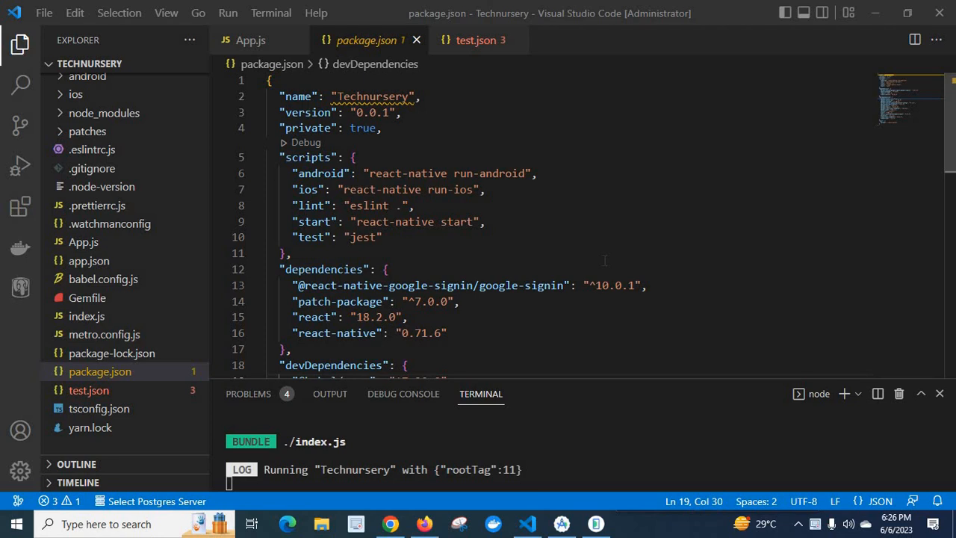
mouse_move(425, 260)
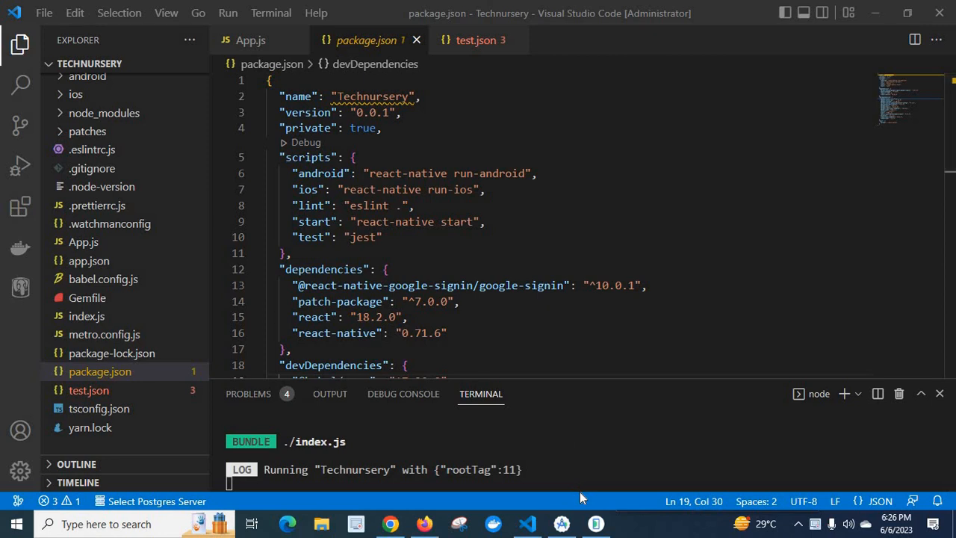
Expand android/app in the Explorer to reveal google-services.json beside build.gradle
left_click(561, 523)
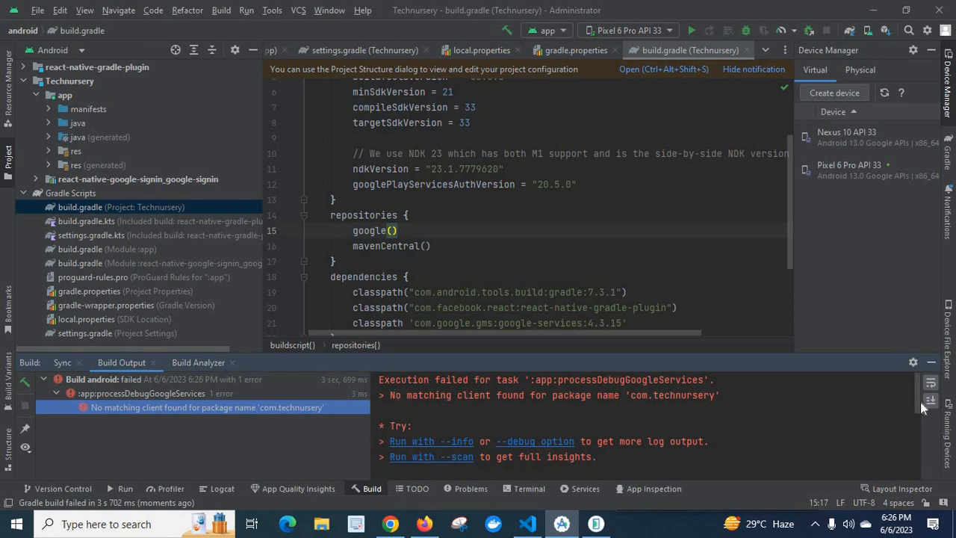
scroll("down", 3)
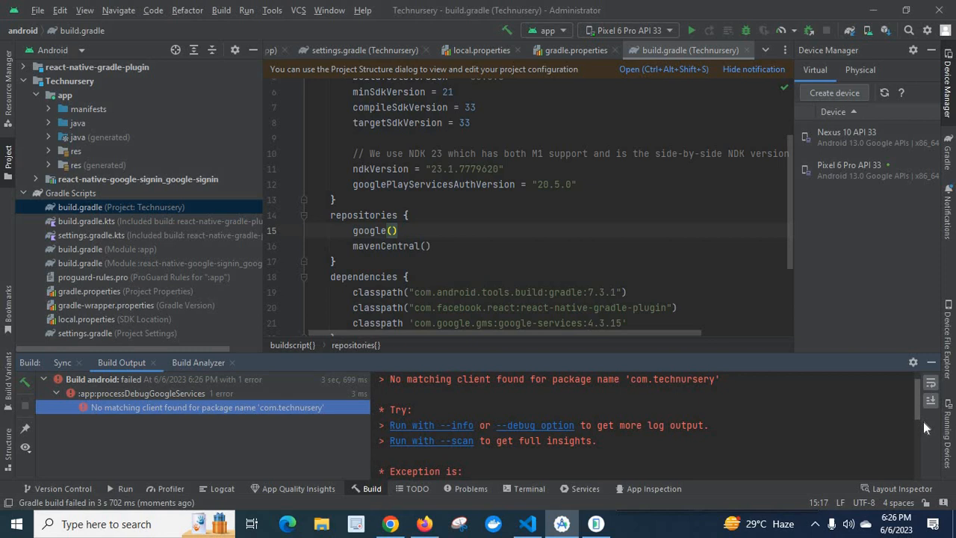
scroll("down", 3)
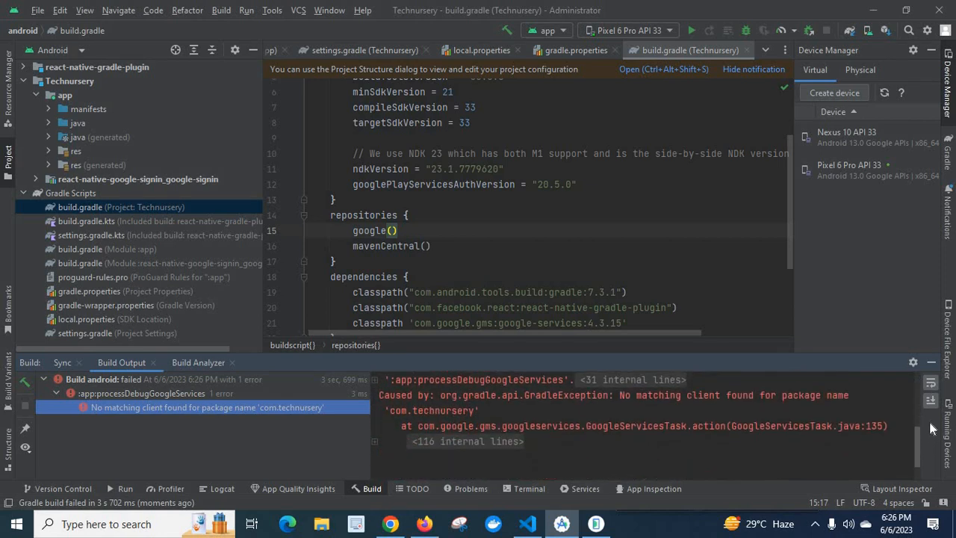
scroll("down", 3)
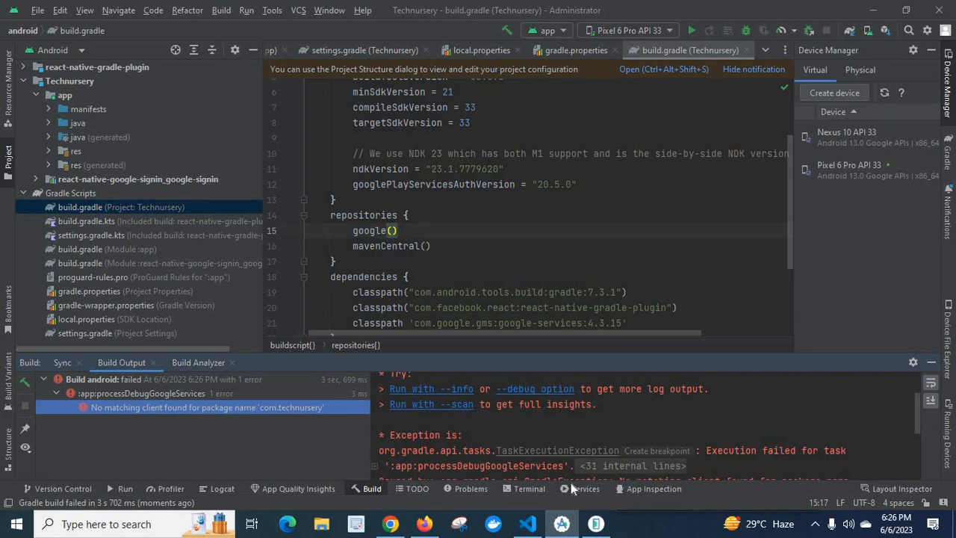
left_click(526, 523)
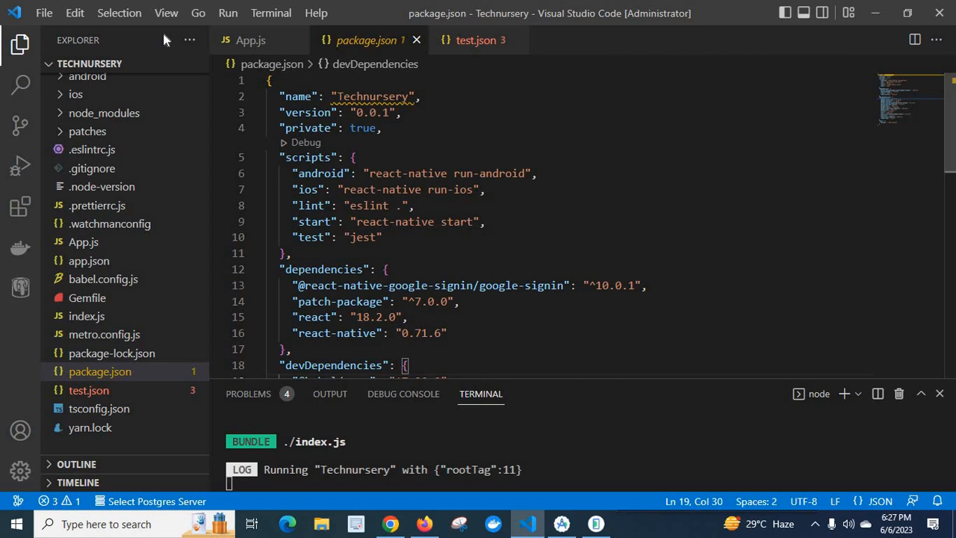
mouse_move(35, 185)
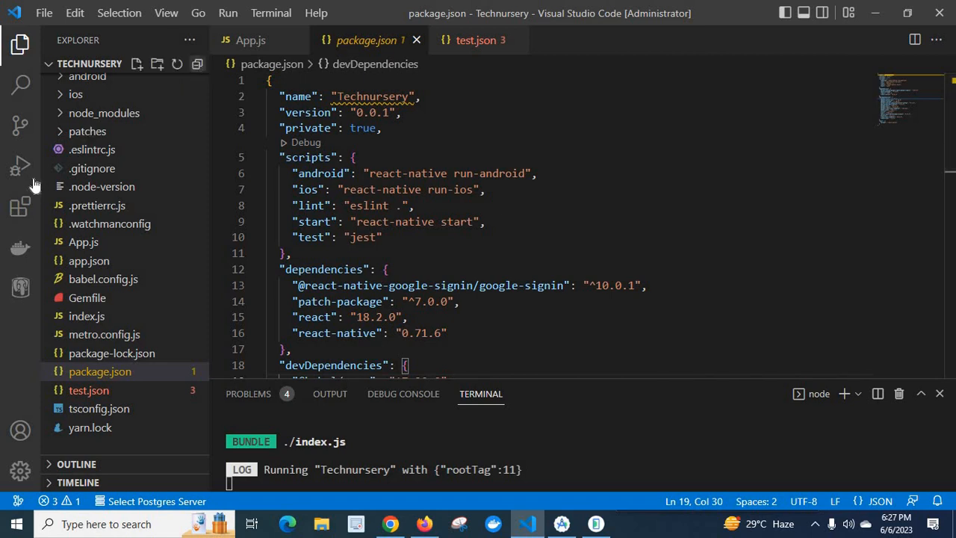
mouse_move(61, 141)
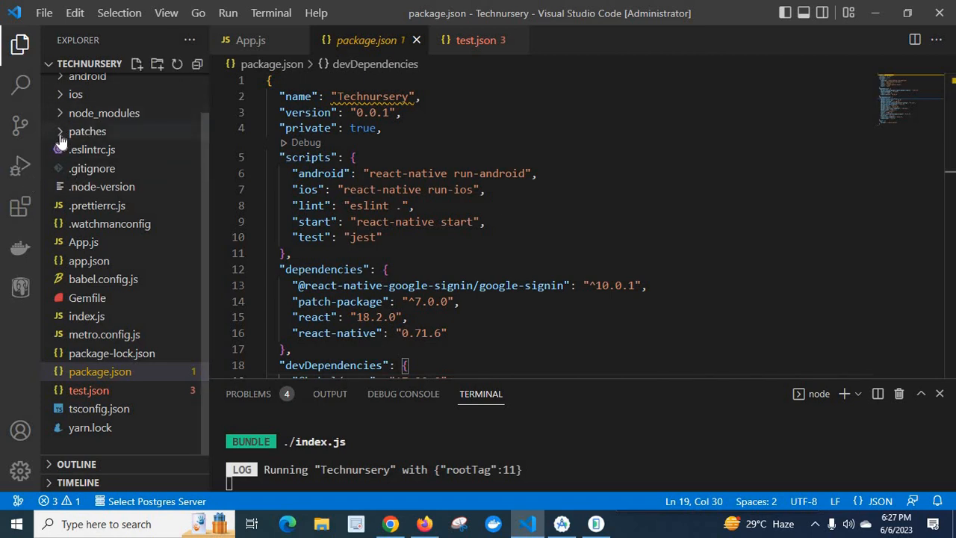
mouse_move(203, 127)
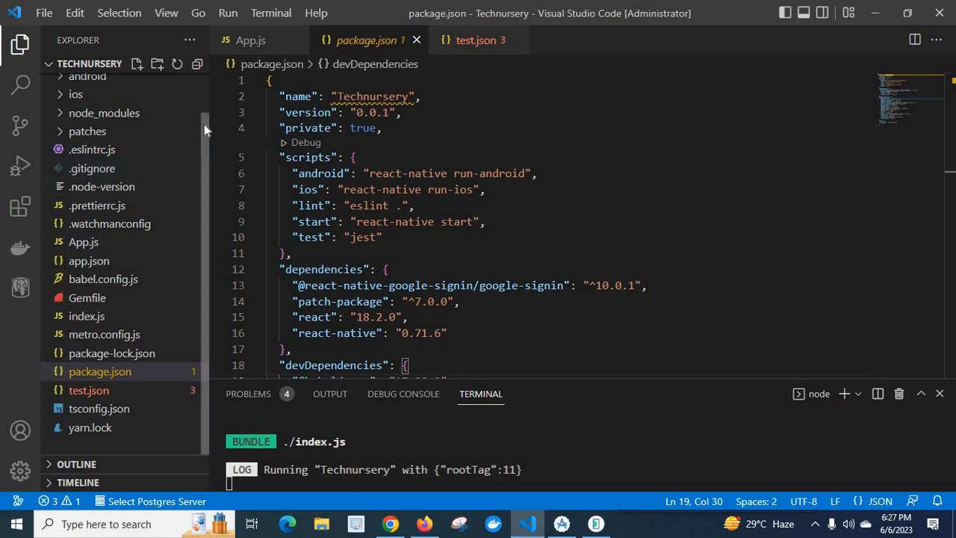
left_click(87, 119)
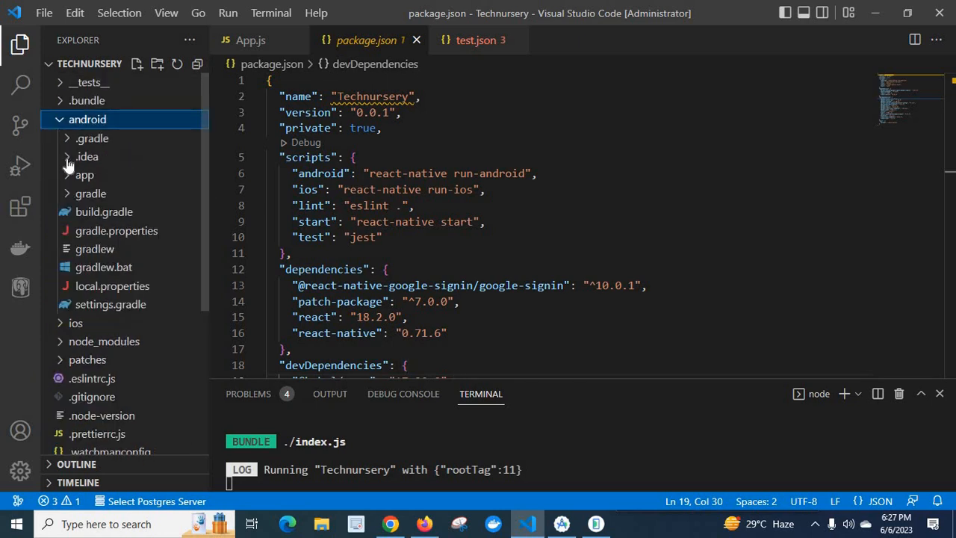
left_click(84, 175)
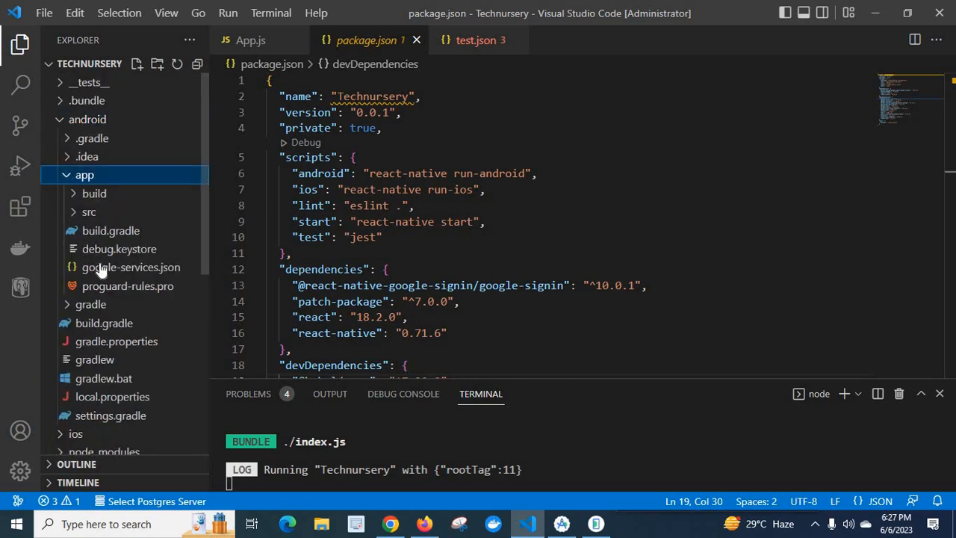
mouse_move(131, 266)
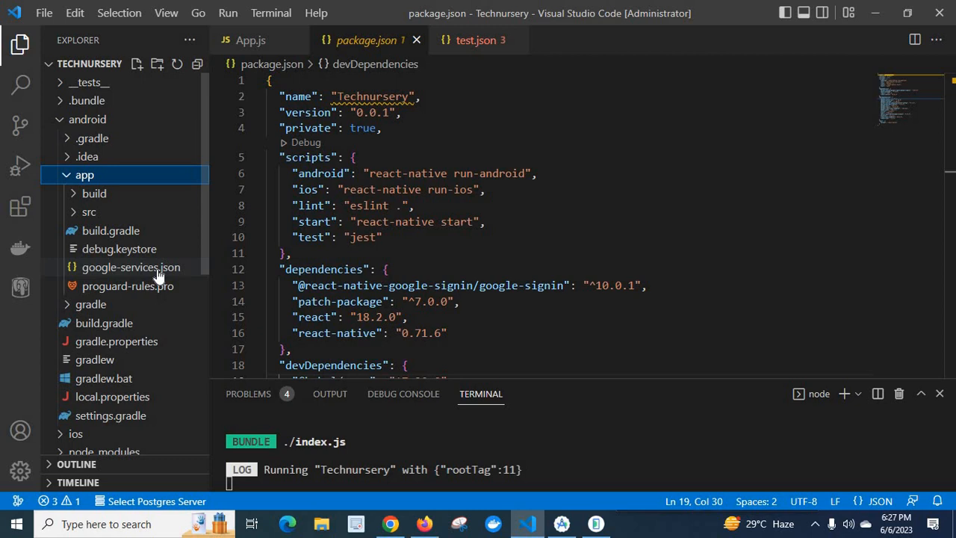
mouse_move(131, 266)
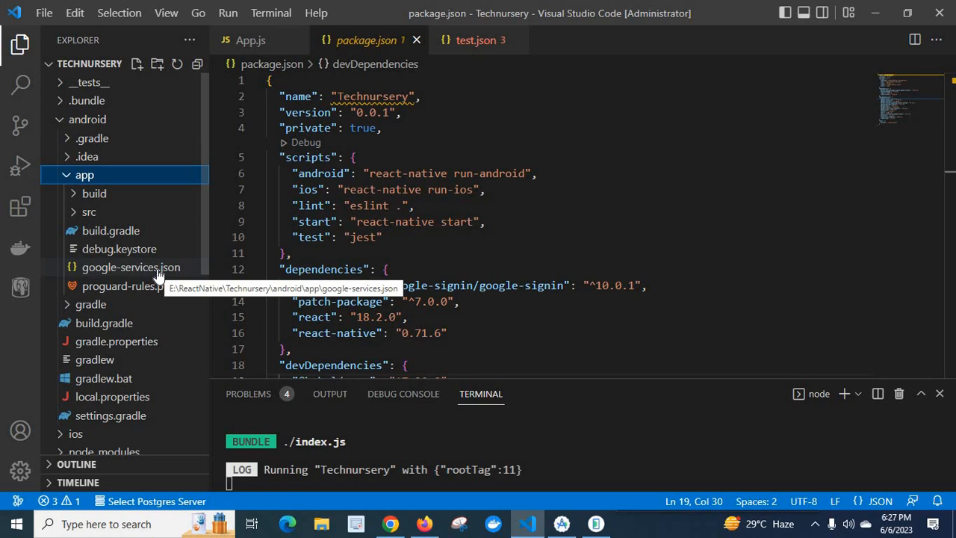
mouse_move(171, 286)
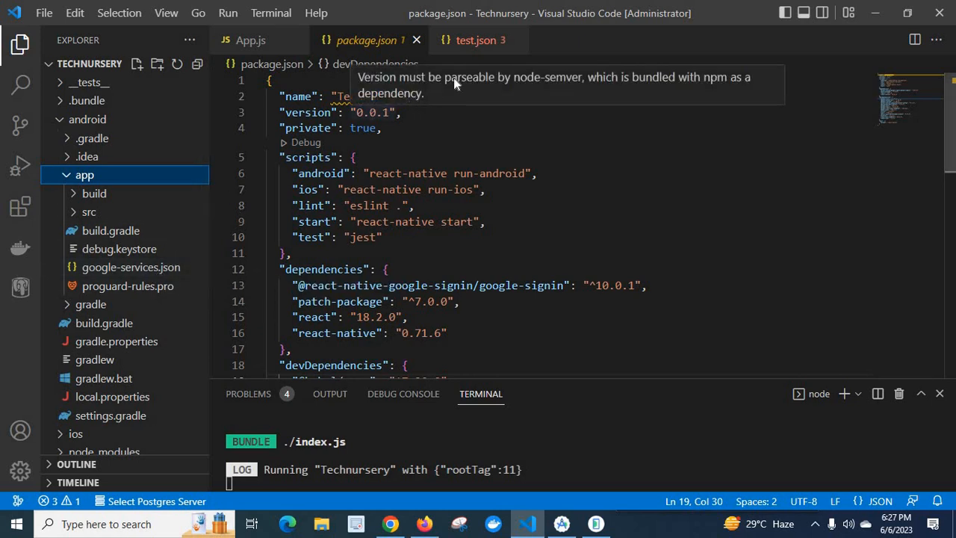
mouse_move(136, 278)
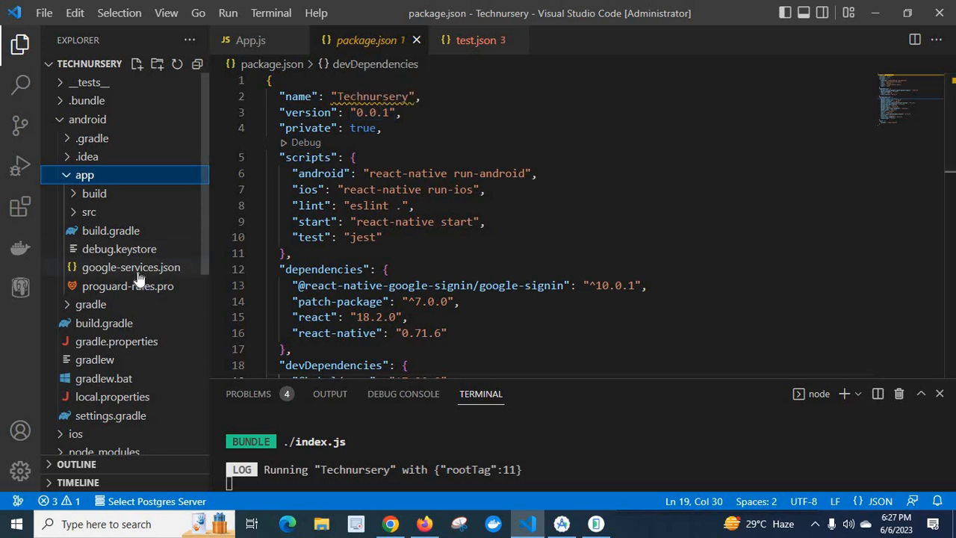
mouse_move(130, 267)
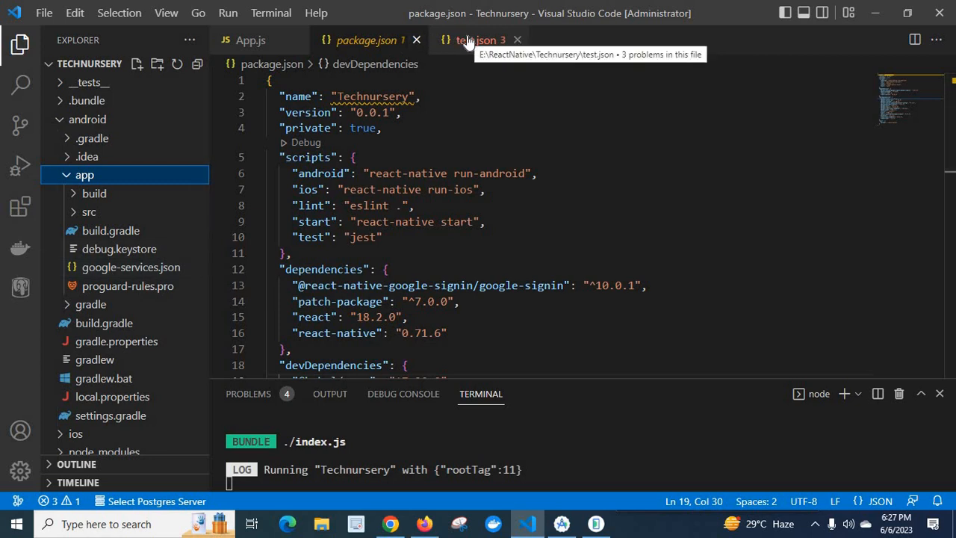
Bring test.json forward, showing its client section with package_name com.technursery
left_click(477, 39)
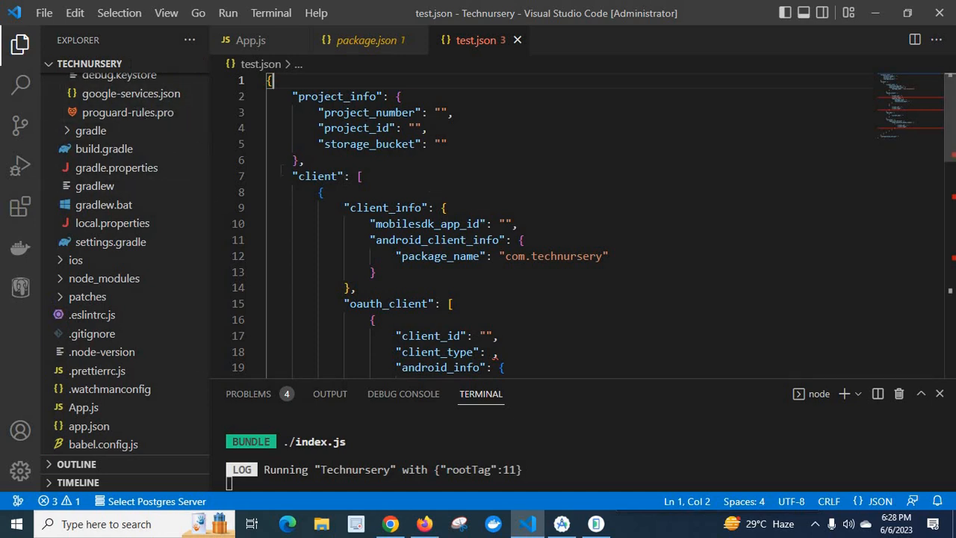
mouse_move(540, 300)
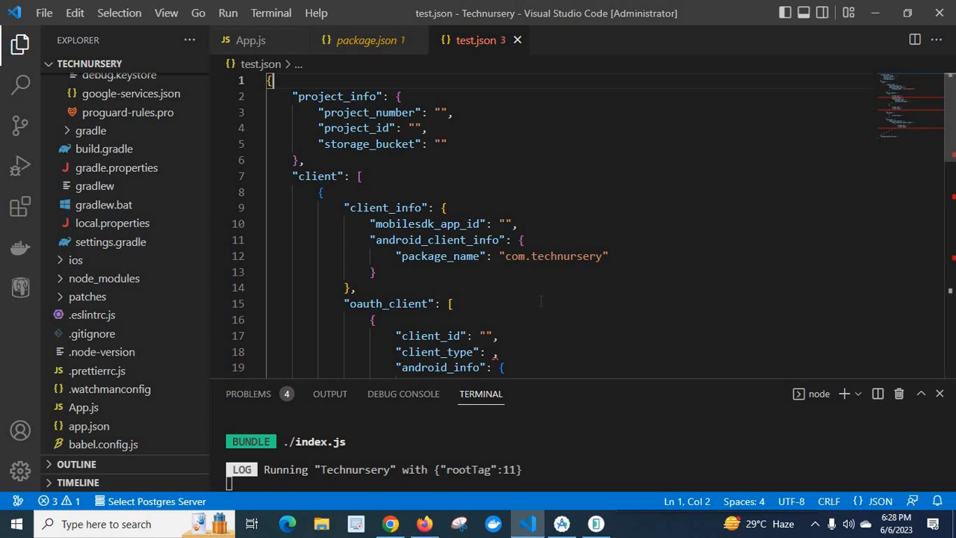
scroll("down", 3)
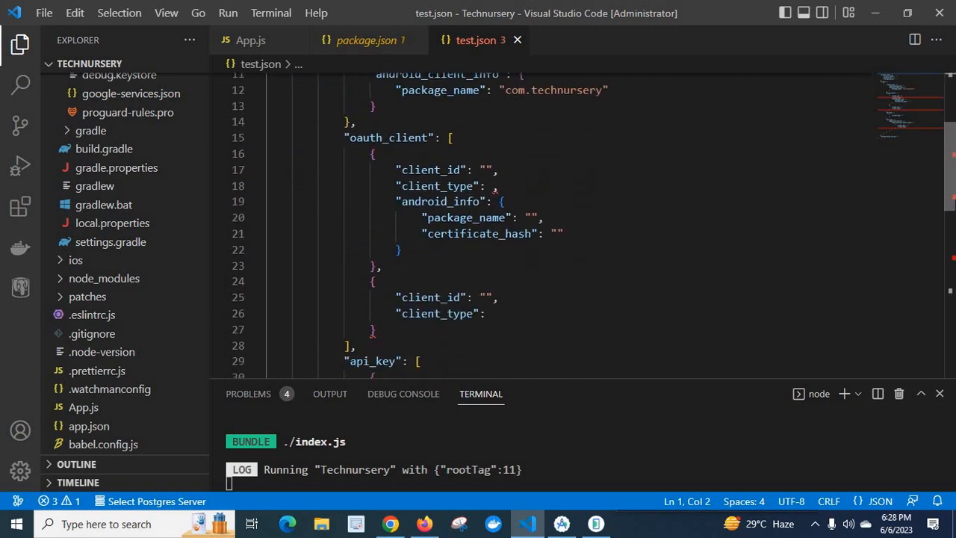
scroll("down", 3)
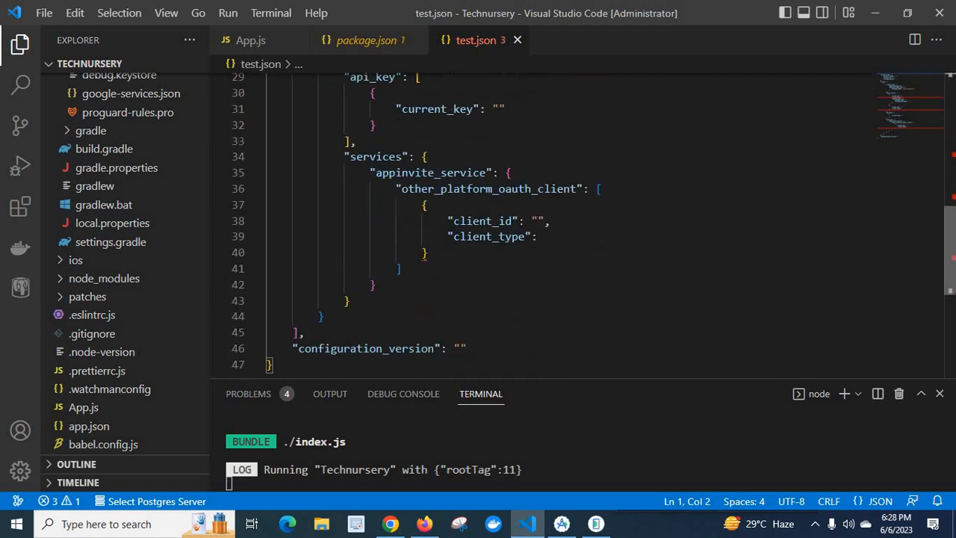
scroll("down", 3)
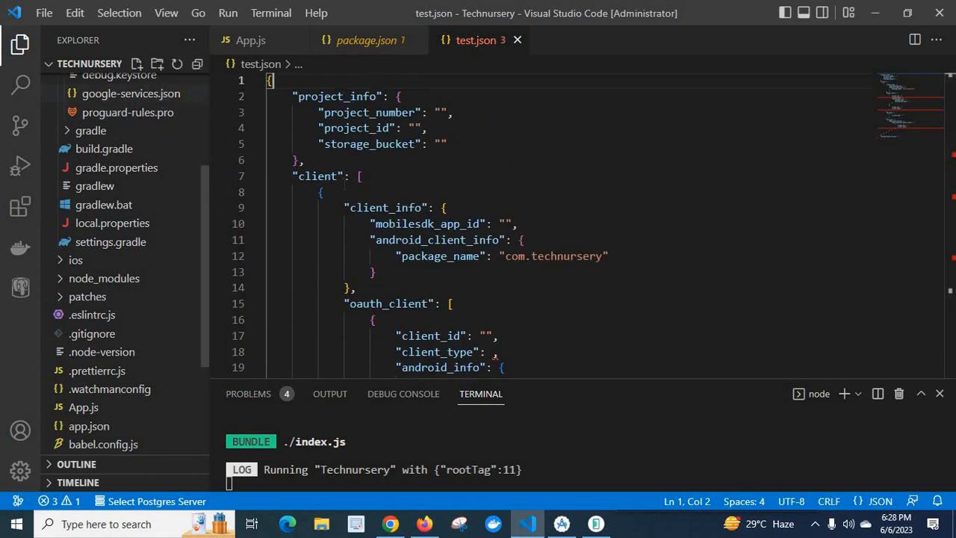
mouse_move(131, 94)
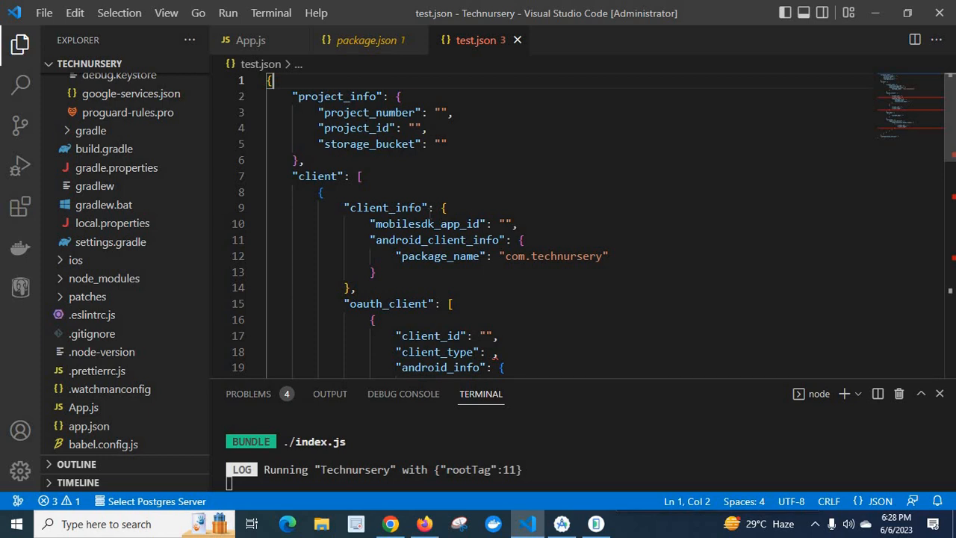
left_click(365, 39)
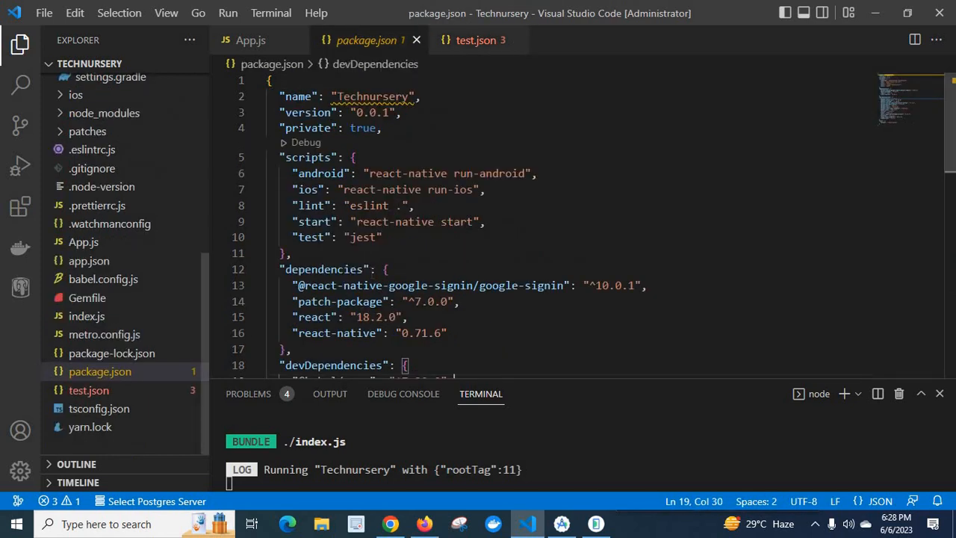
mouse_move(459, 66)
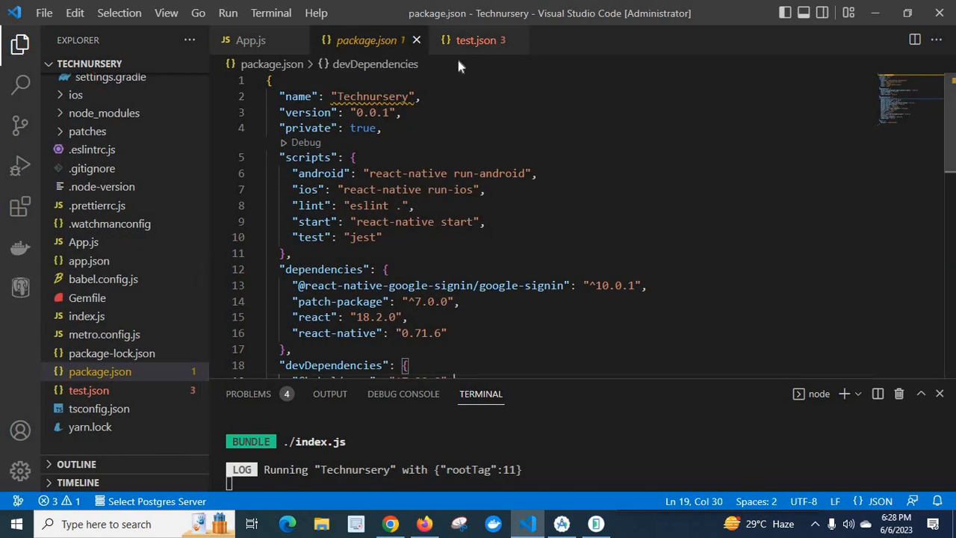
left_click(474, 39)
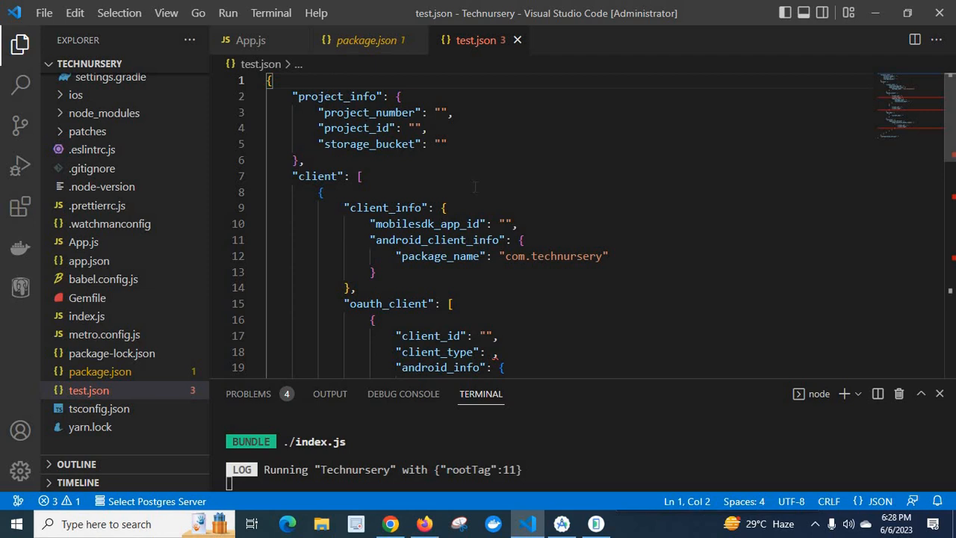
Fold project_info, client_info and oauth_client, then unfold client_info to show package_name
double_click(318, 177)
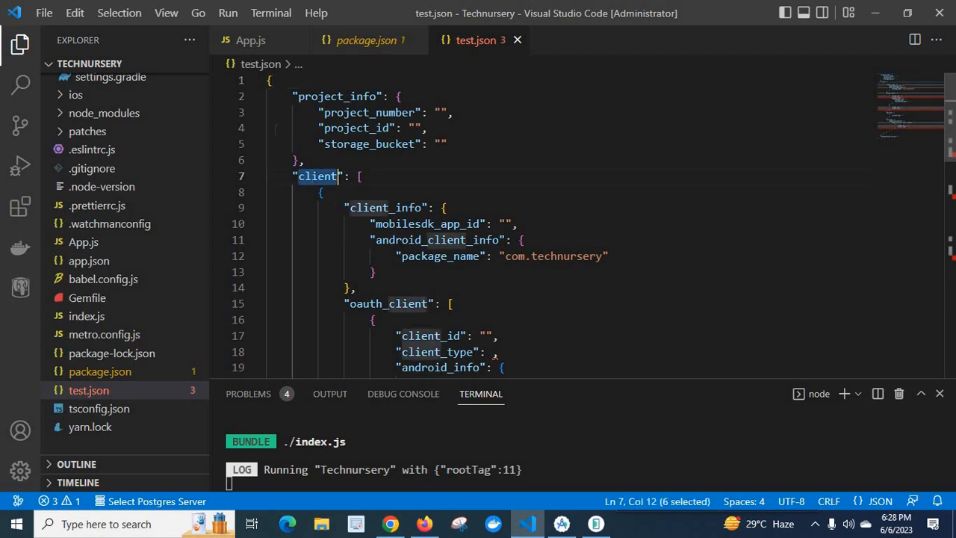
left_click(257, 96)
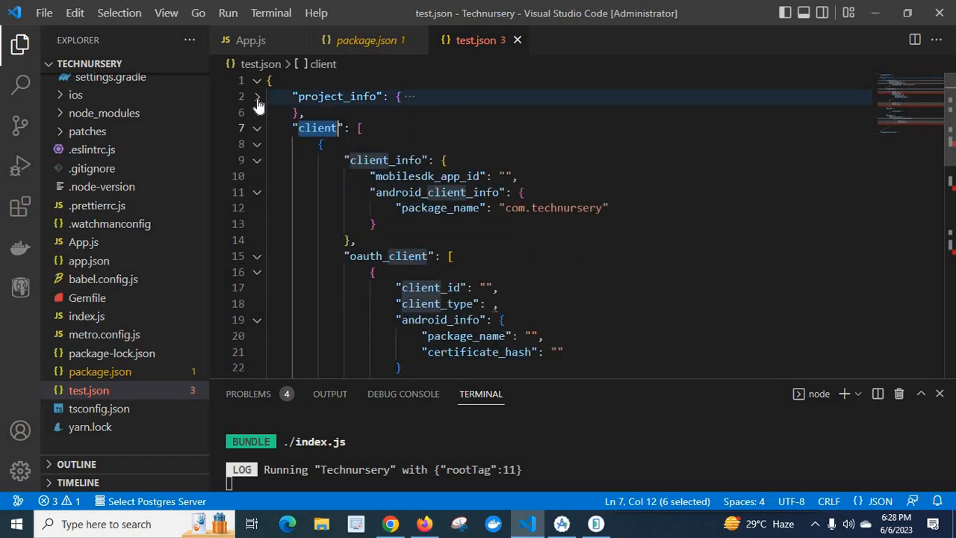
left_click(257, 128)
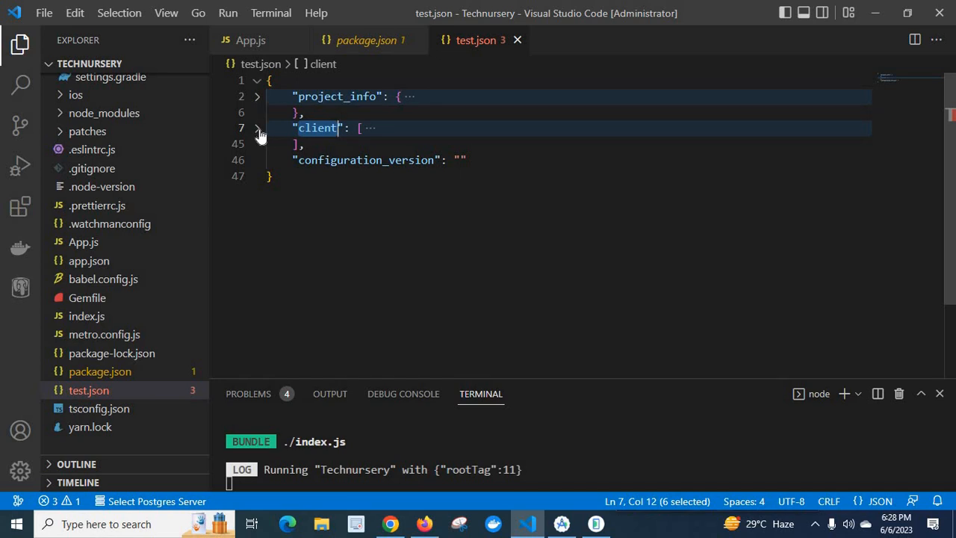
left_click(257, 128)
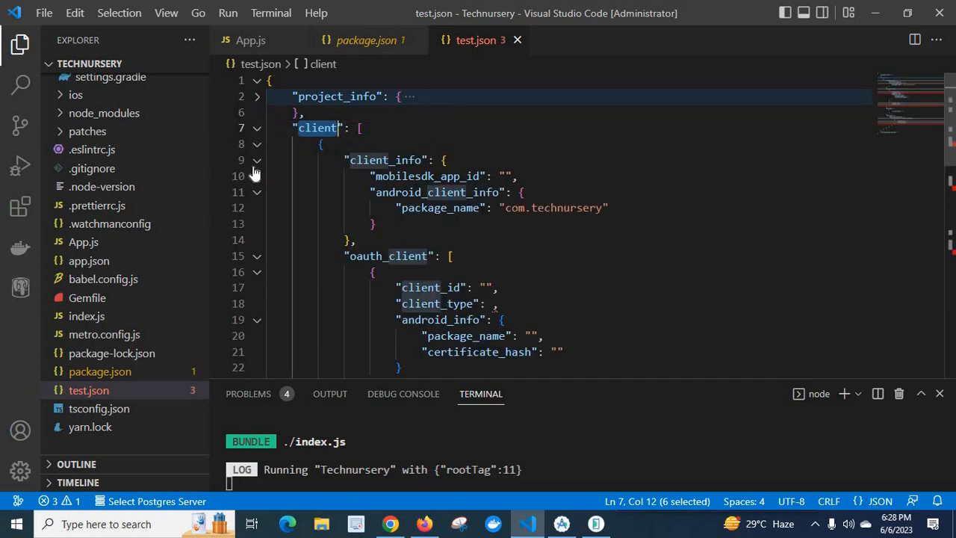
left_click(257, 159)
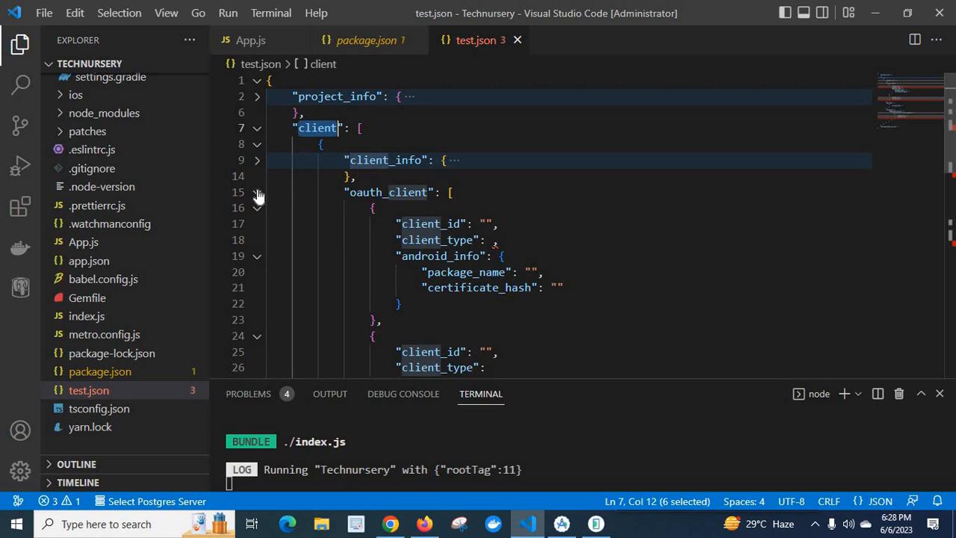
left_click(257, 192)
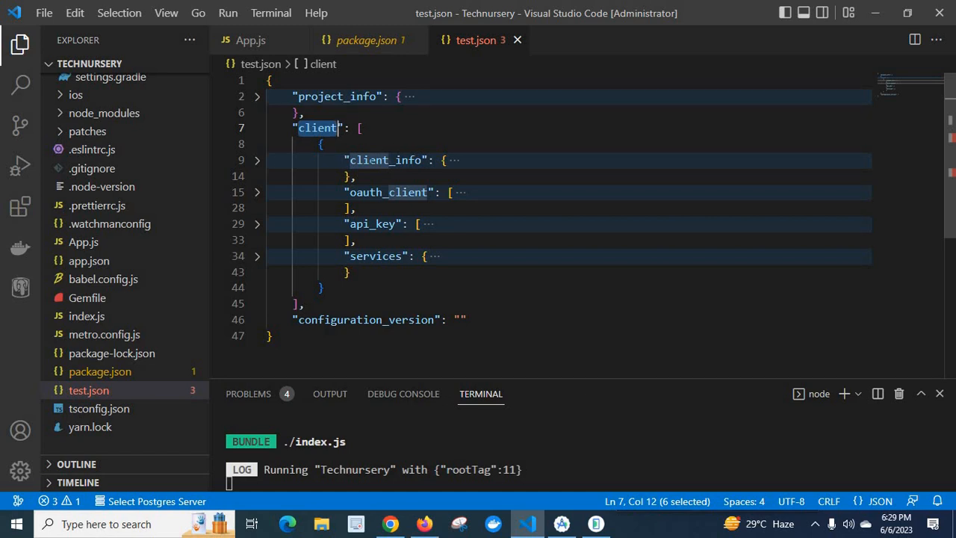
left_click(257, 160)
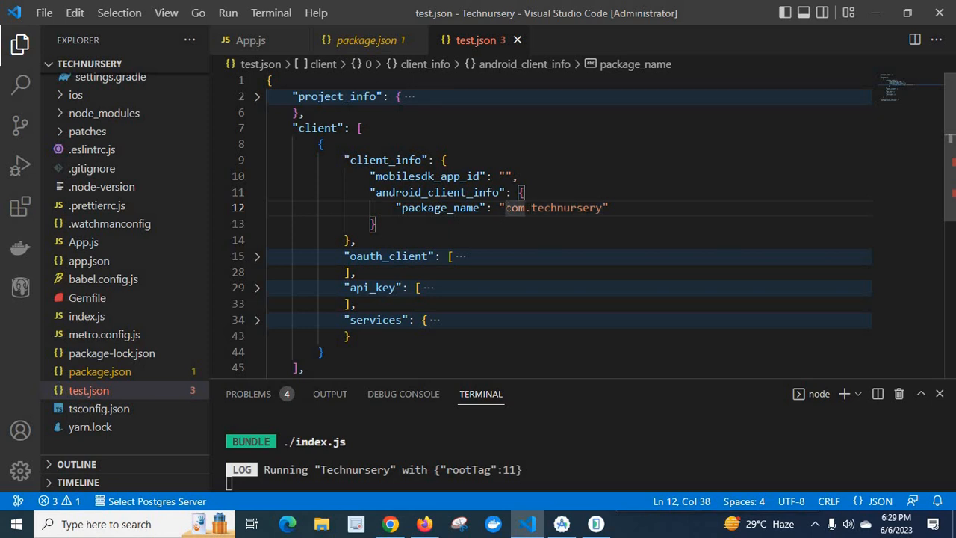
mouse_move(168, 175)
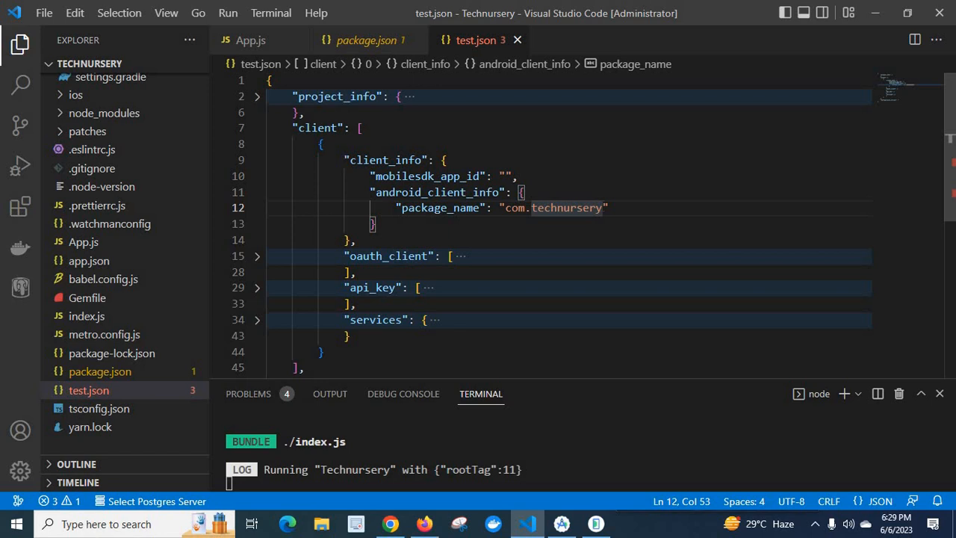
Replace technursery with xyz.abc in test.json's package_name value
type("xyz")
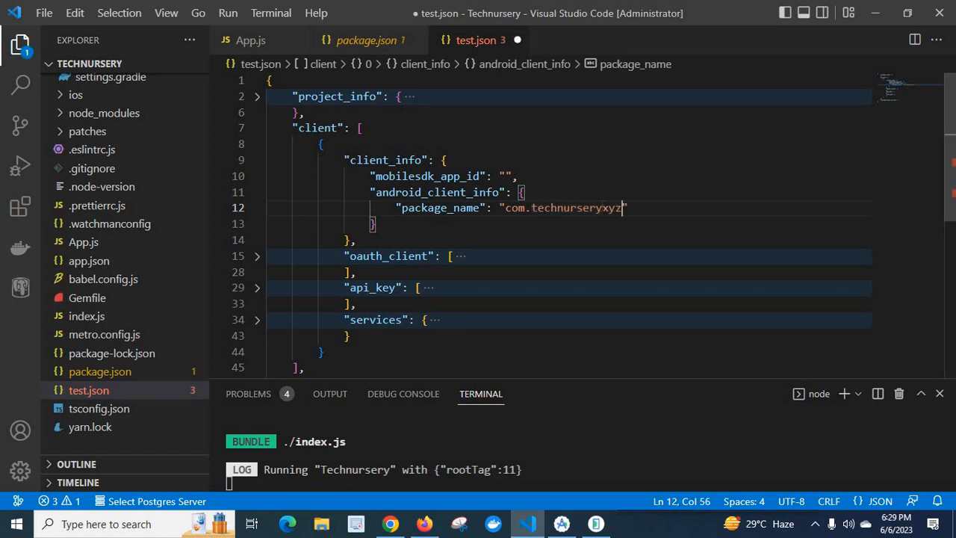
type(".aB")
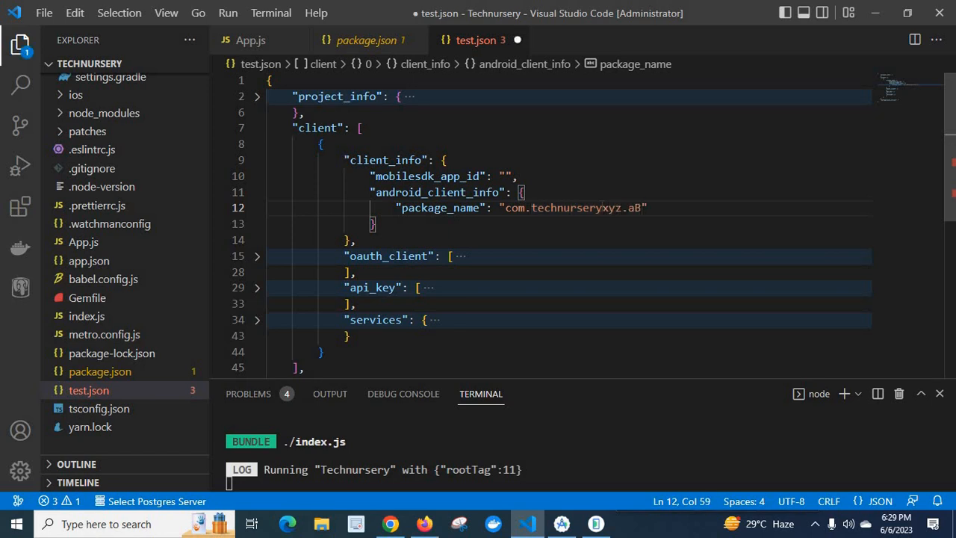
type("C")
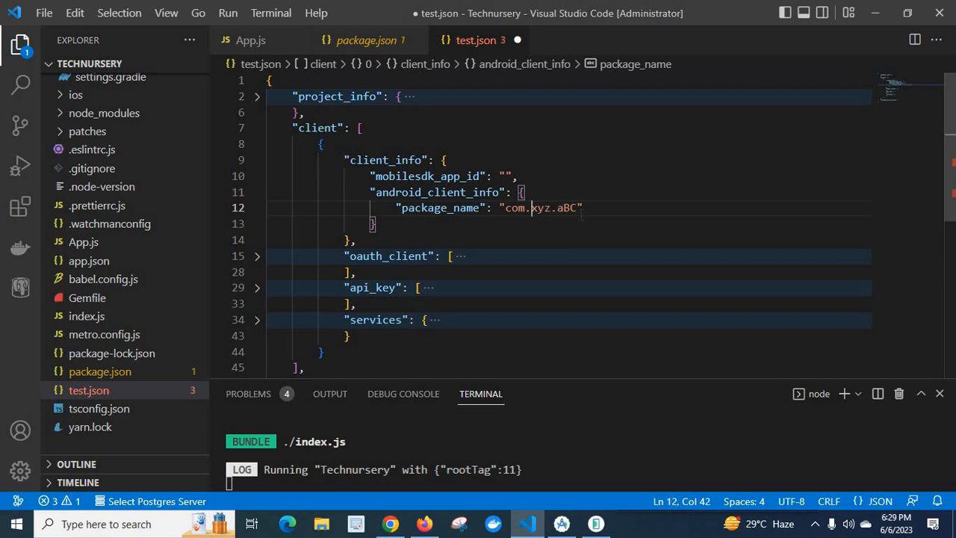
double_click(556, 207)
type("bc")
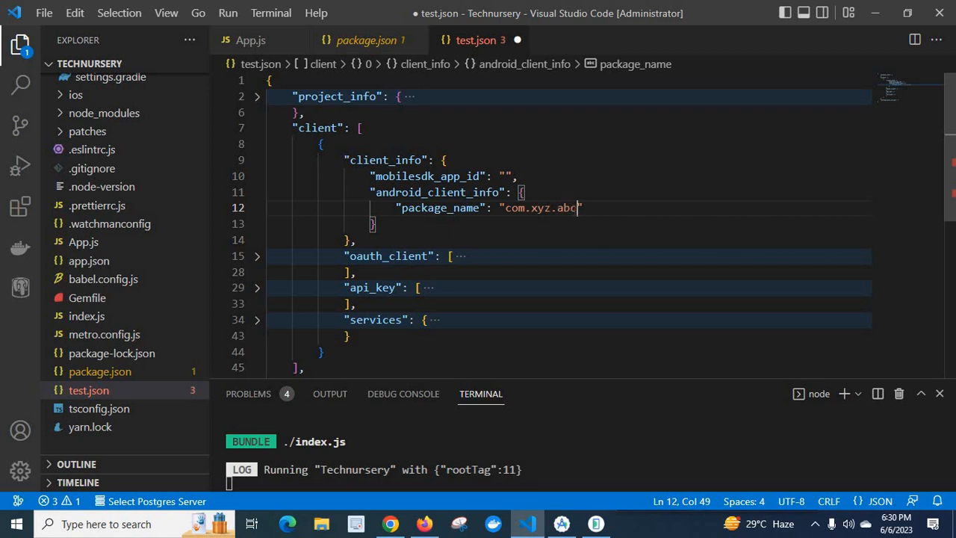
key("Backspace")
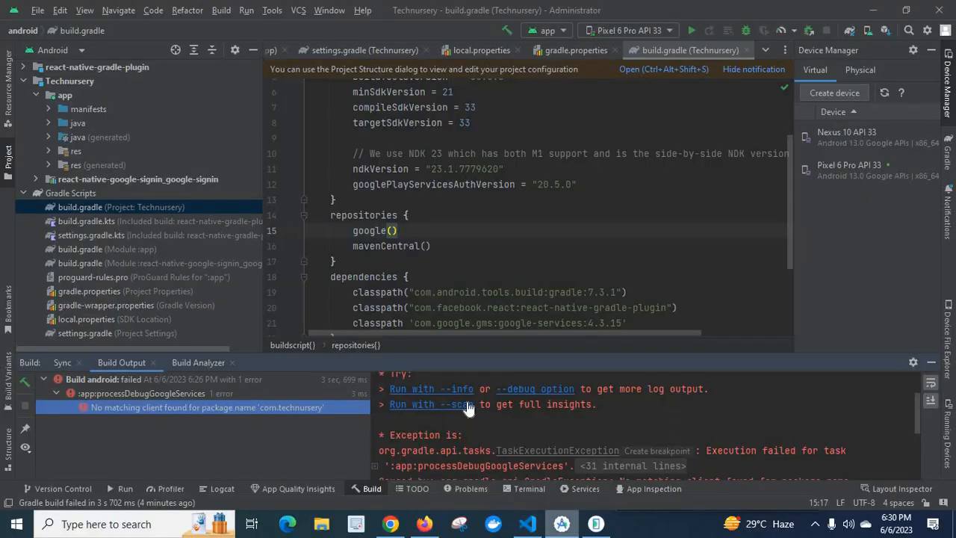
mouse_move(902, 340)
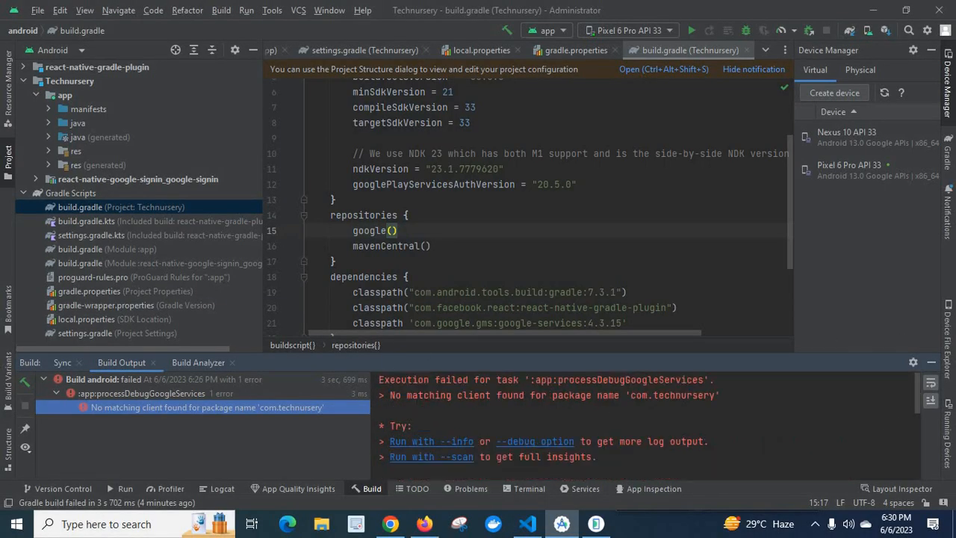
Select the package name com.technursery in Android Studio's build error
double_click(672, 395)
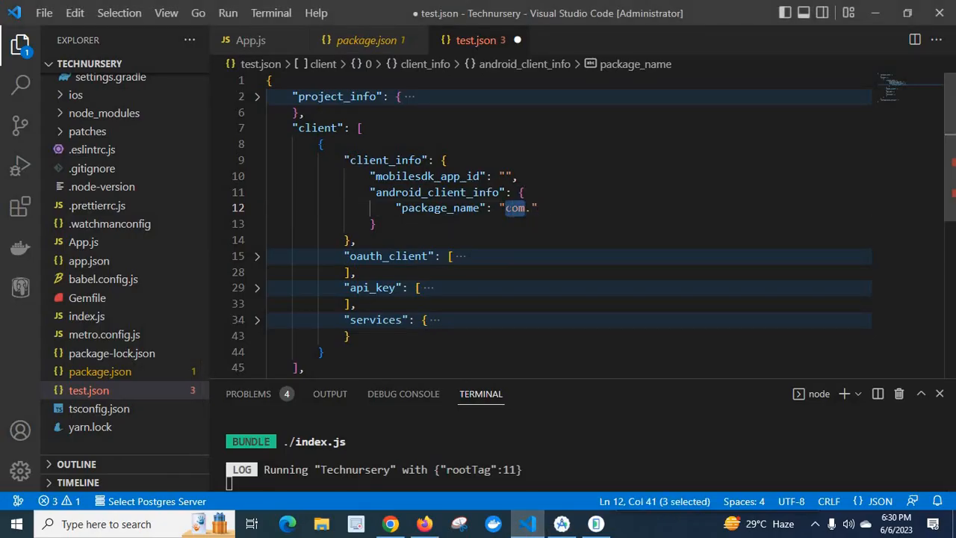
Retype package_name as com.technursery and return to Android Studio's matching build error
key("Delete")
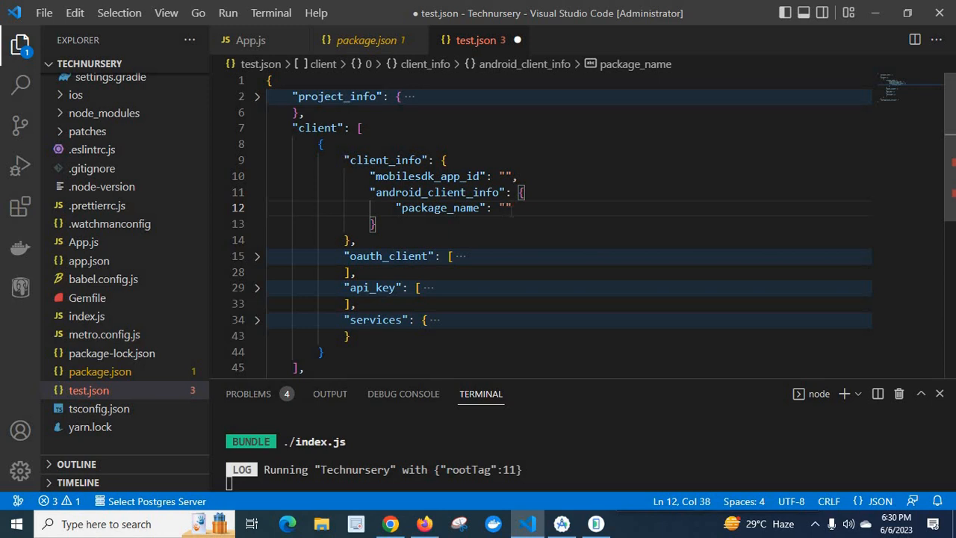
type("com.technursery")
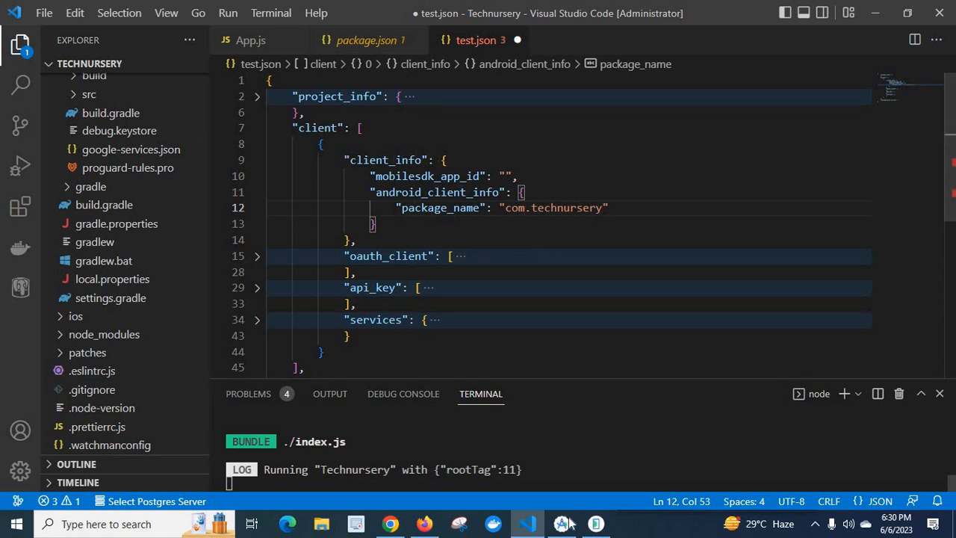
left_click(561, 522)
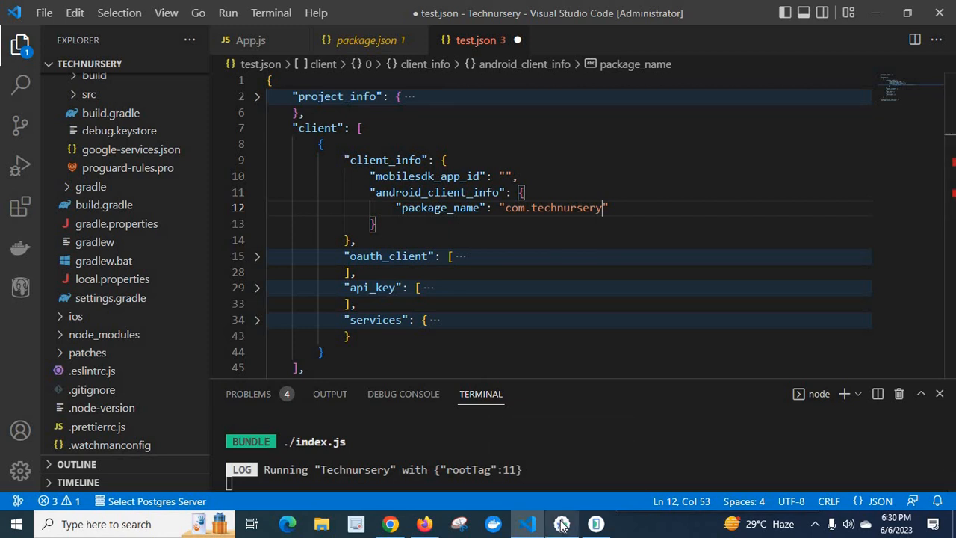
left_click(560, 523)
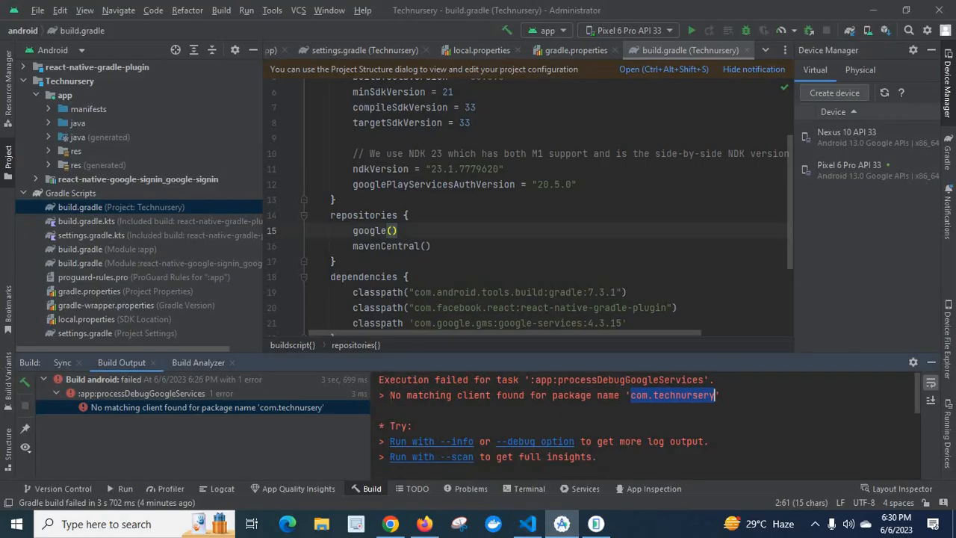
mouse_move(638, 403)
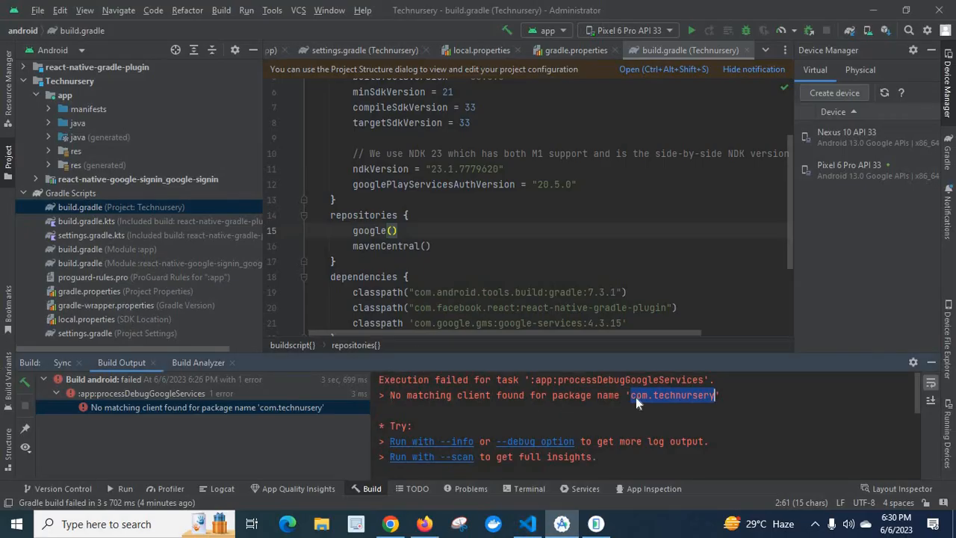